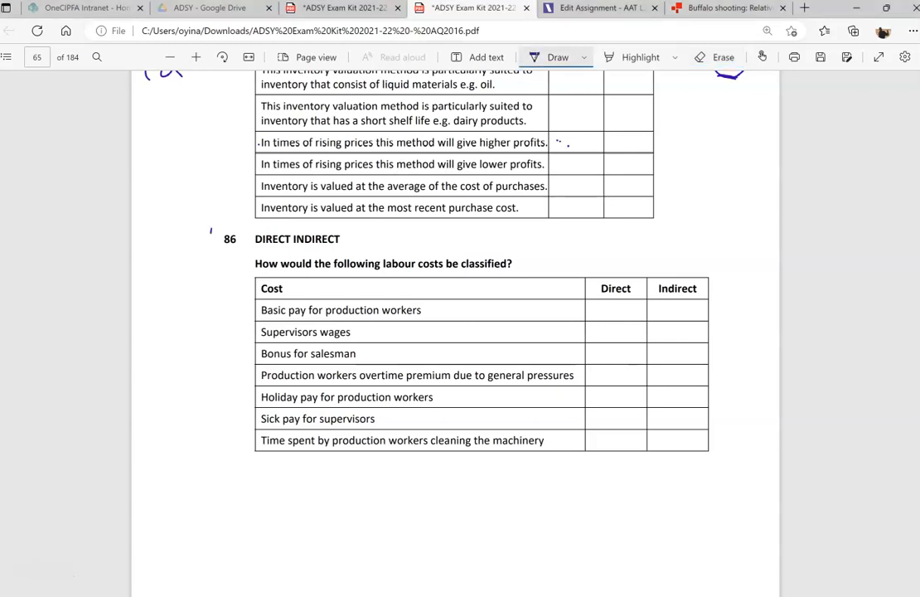
Circle question number 86 and begin writing 'Direct' under its labour cost table.
drag(212, 229, 248, 252)
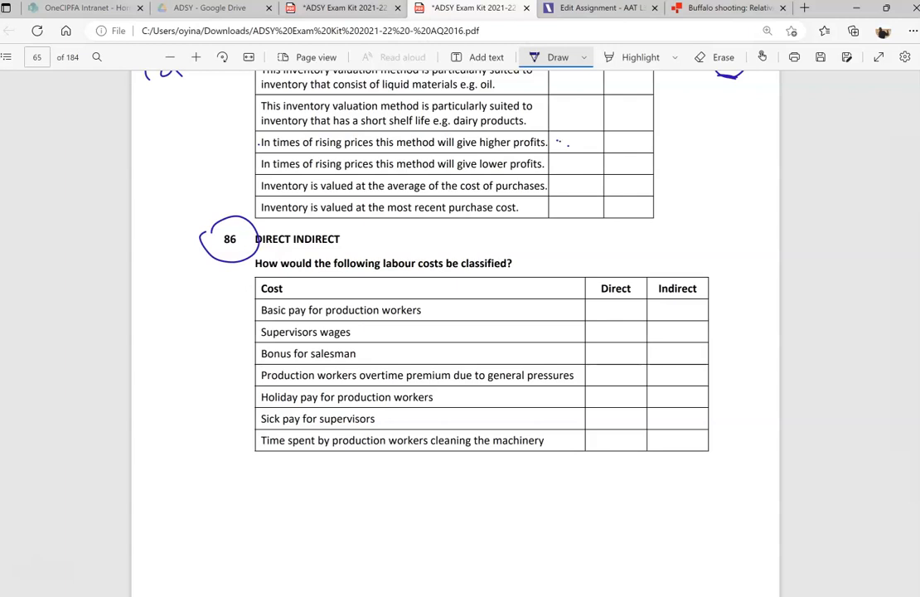
drag(184, 498, 245, 514)
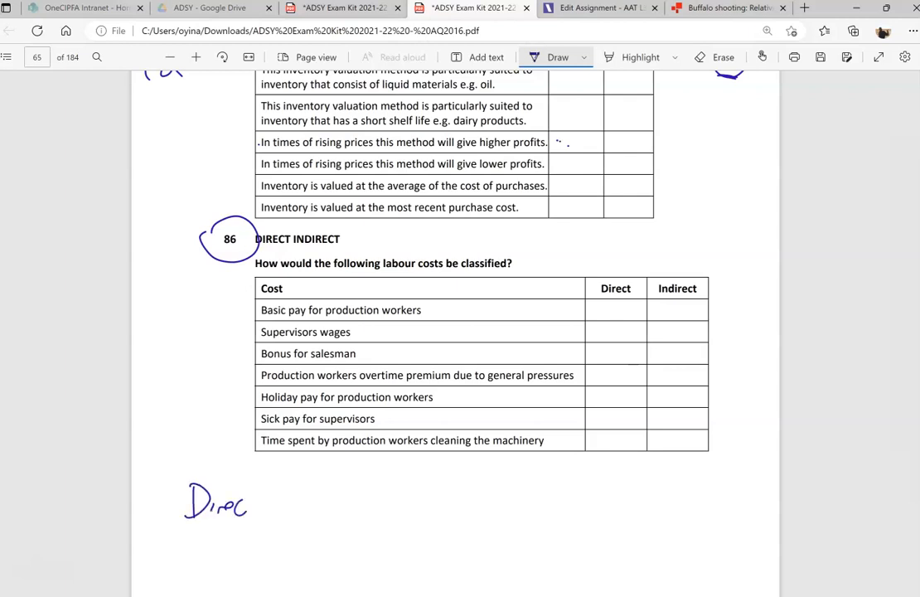
Write the 'Direct Labour: Actual' note below the table with a point marker above it.
drag(249, 506, 348, 506)
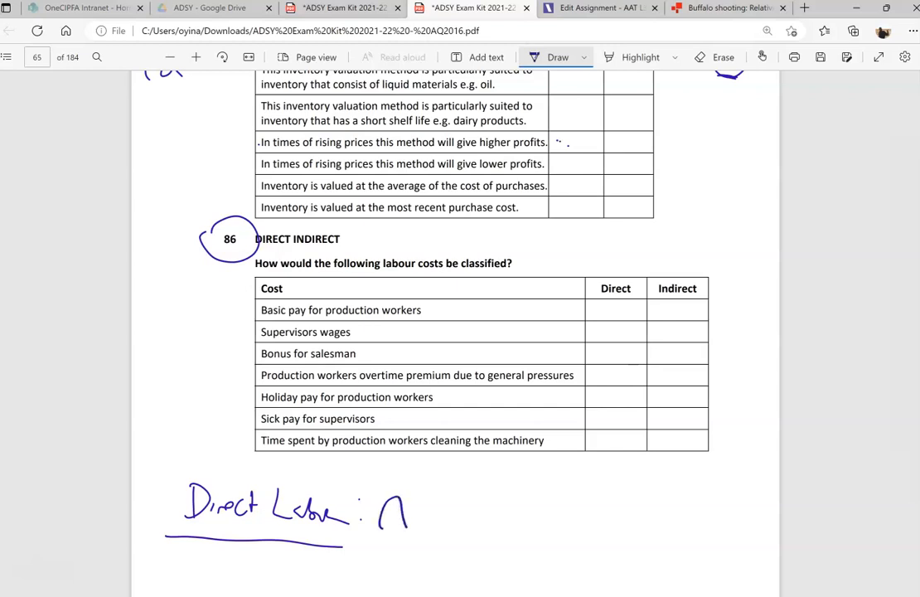
drag(406, 511, 473, 517)
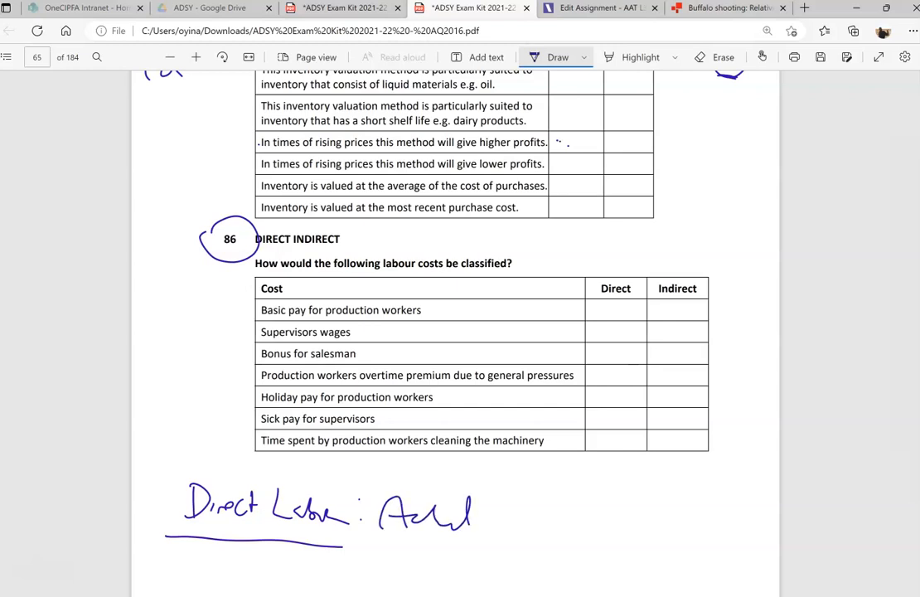
drag(163, 464, 180, 456)
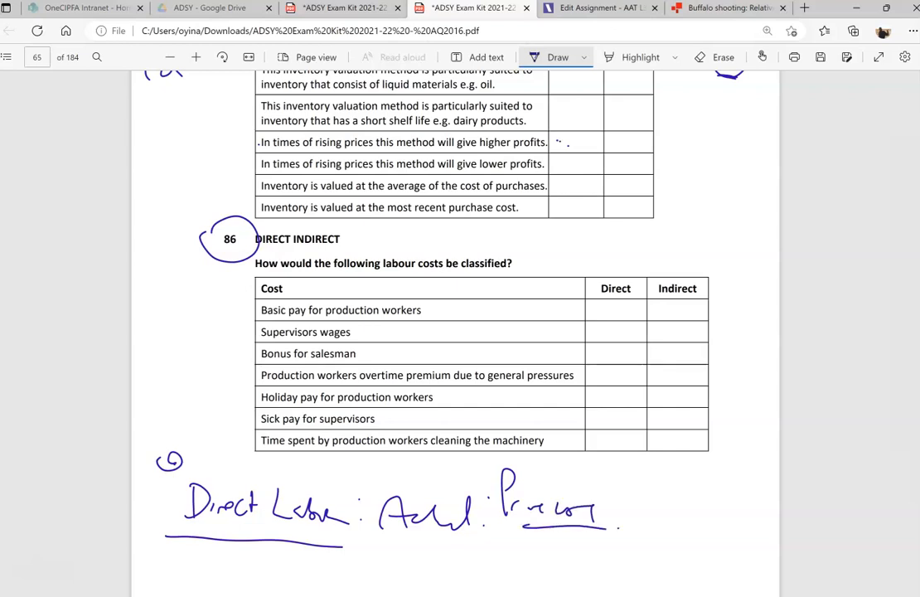
drag(481, 461, 617, 539)
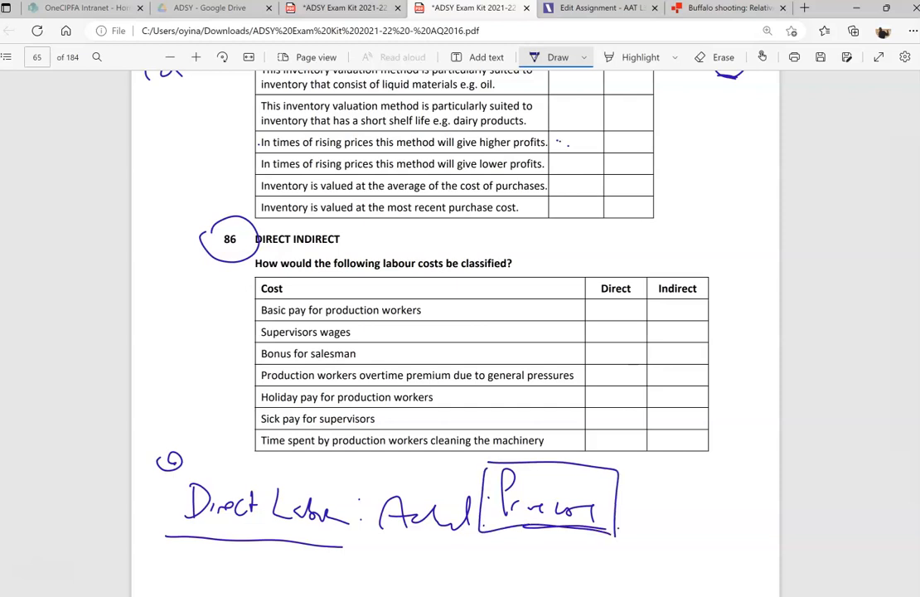
Box a key word, finish the note line, and sketch a hatched shape beside the table.
drag(650, 489, 693, 514)
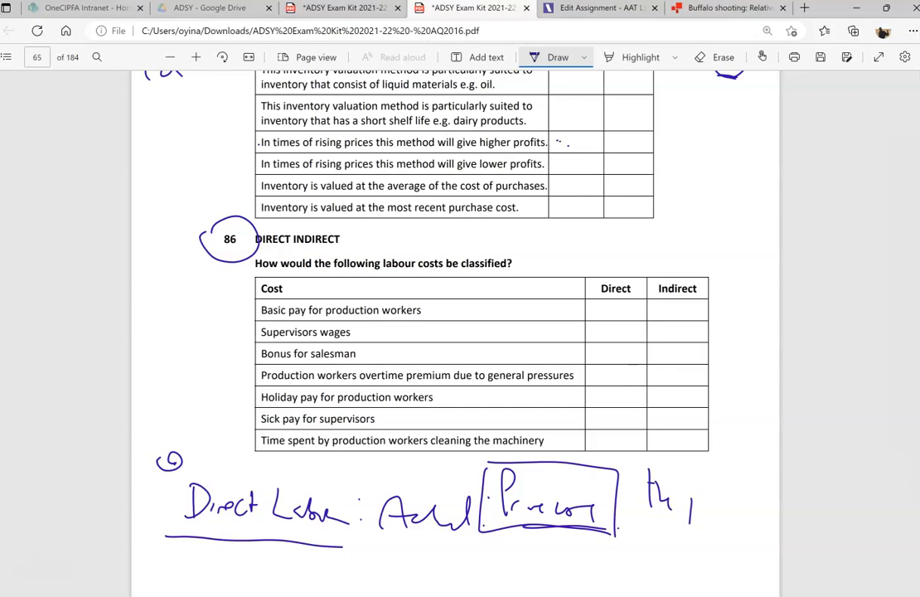
drag(655, 506, 754, 522)
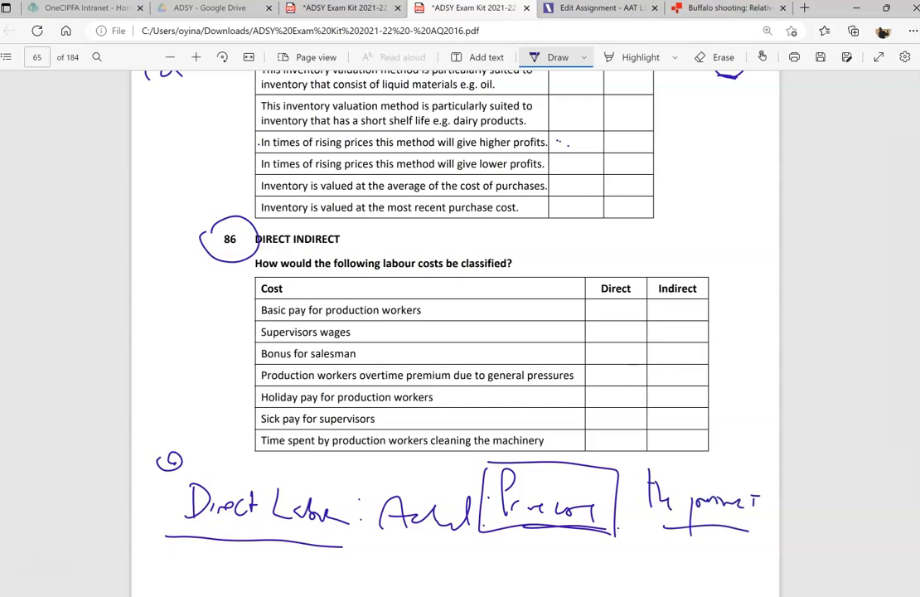
drag(663, 529, 754, 534)
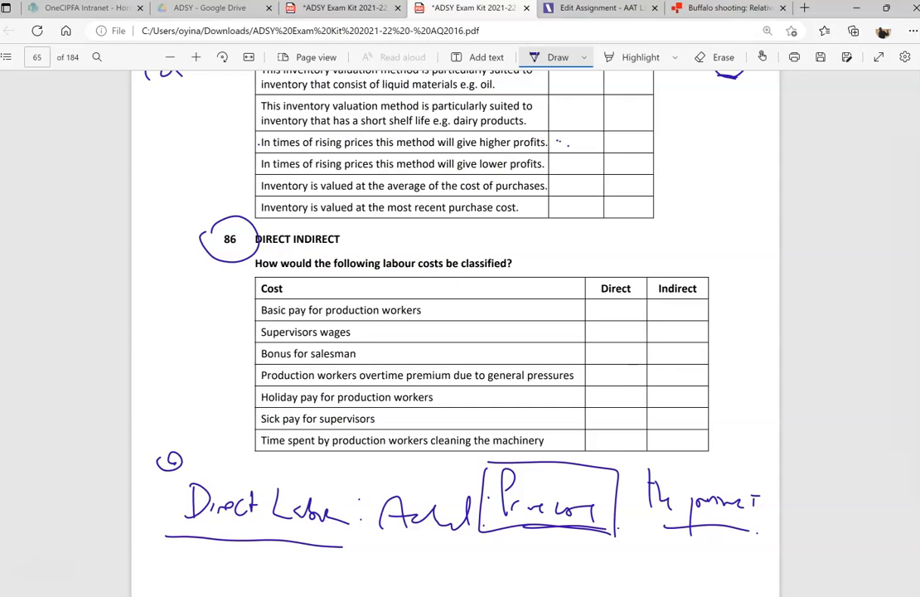
drag(212, 295, 179, 444)
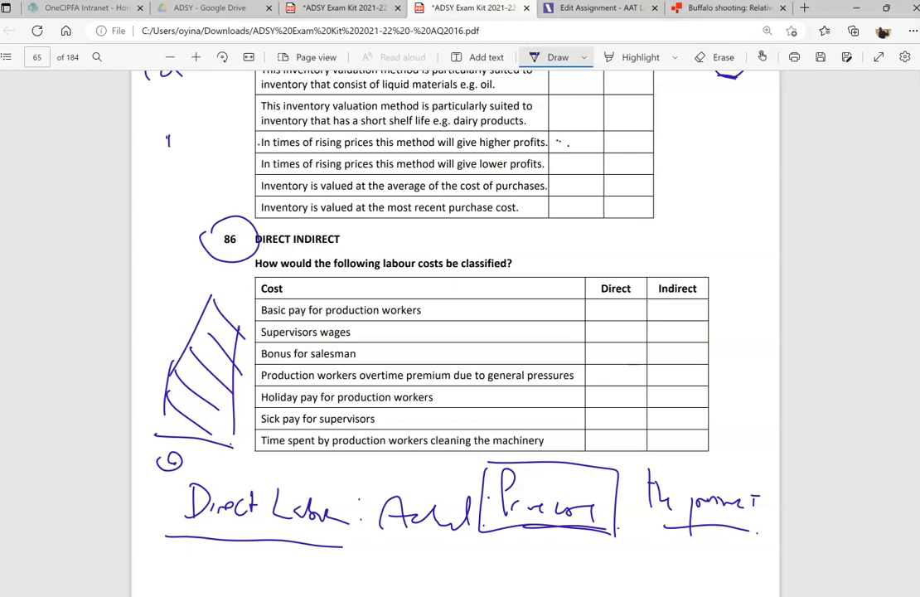
Write a circled 'DM DL' in the margin and tick Basic pay for production workers as Direct.
drag(166, 136, 195, 179)
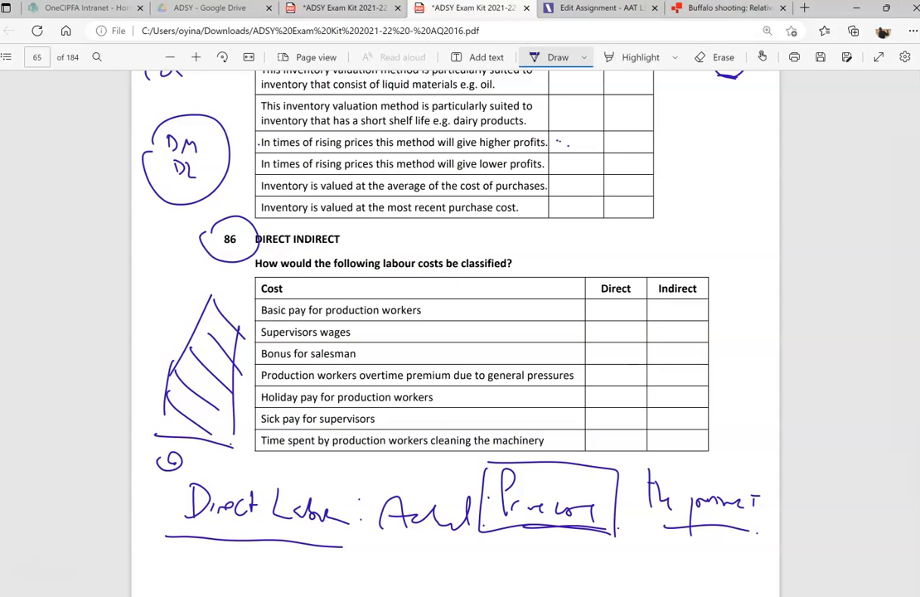
drag(617, 318, 644, 299)
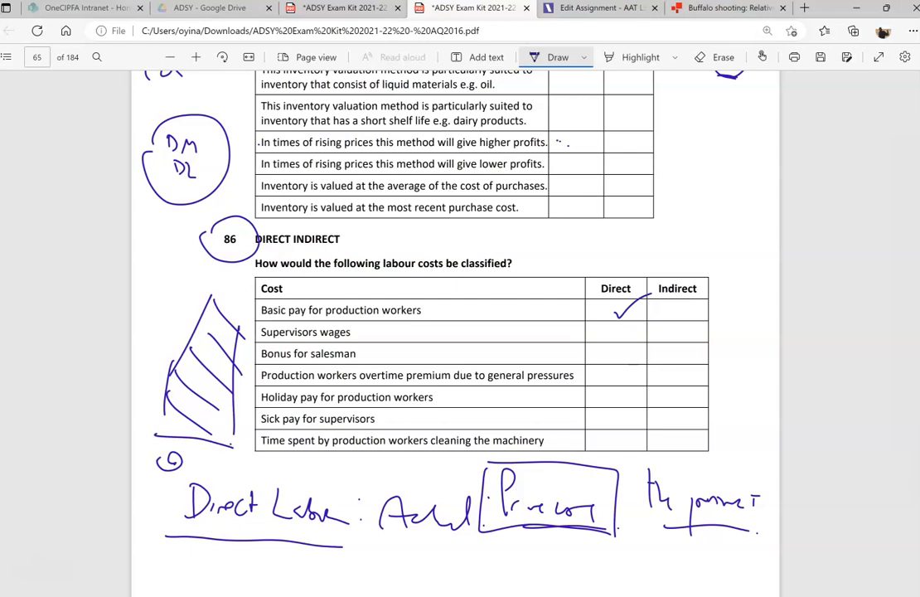
Tick supervisors wages, salesman bonus, overtime/holiday pay, supervisor sick pay and machinery cleaning as Indirect, circling machinery.
drag(663, 332, 696, 318)
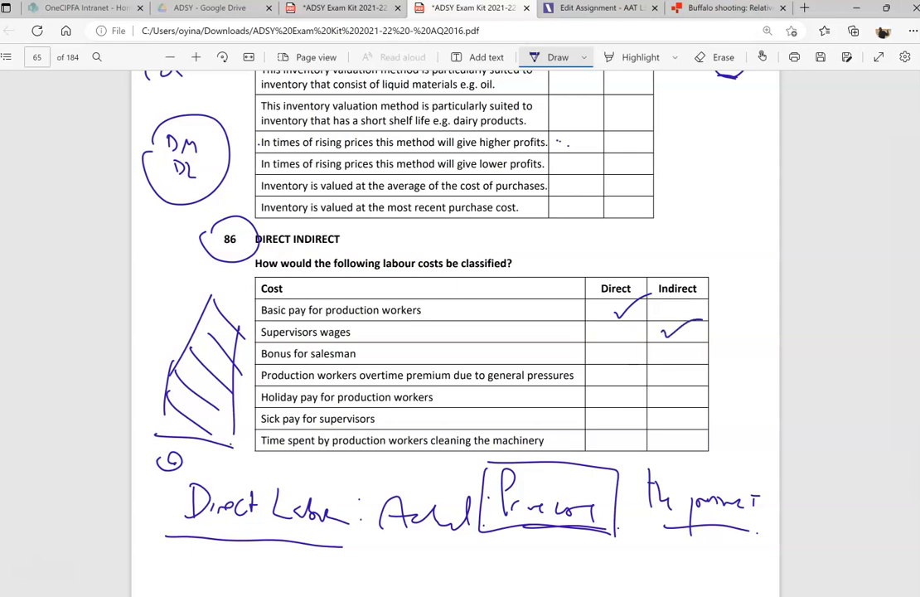
drag(664, 356, 693, 340)
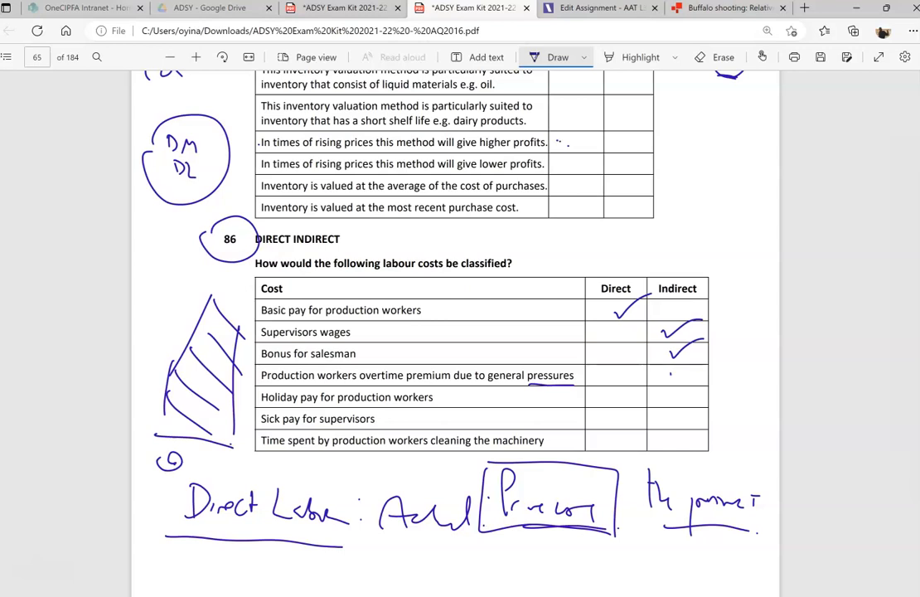
drag(666, 374, 683, 380)
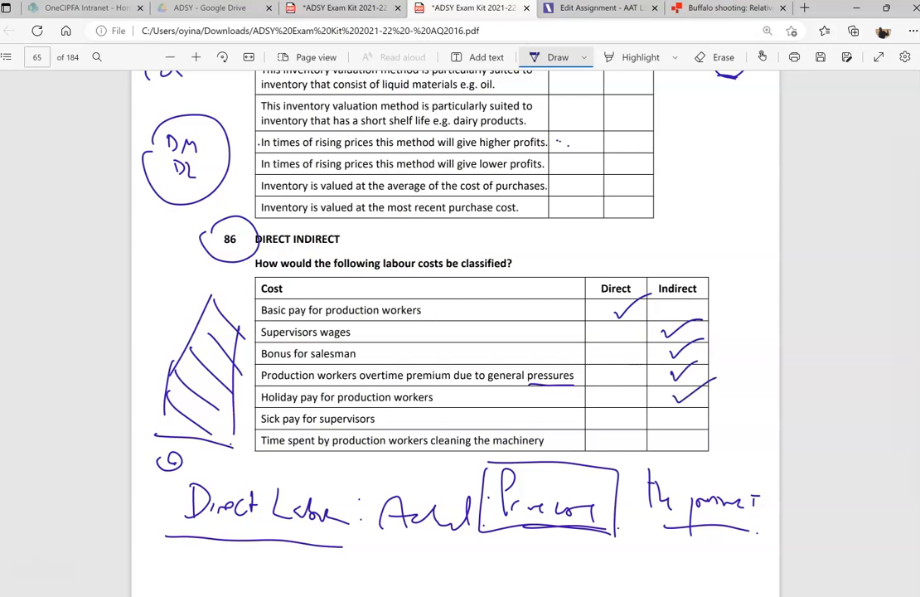
drag(667, 428, 693, 418)
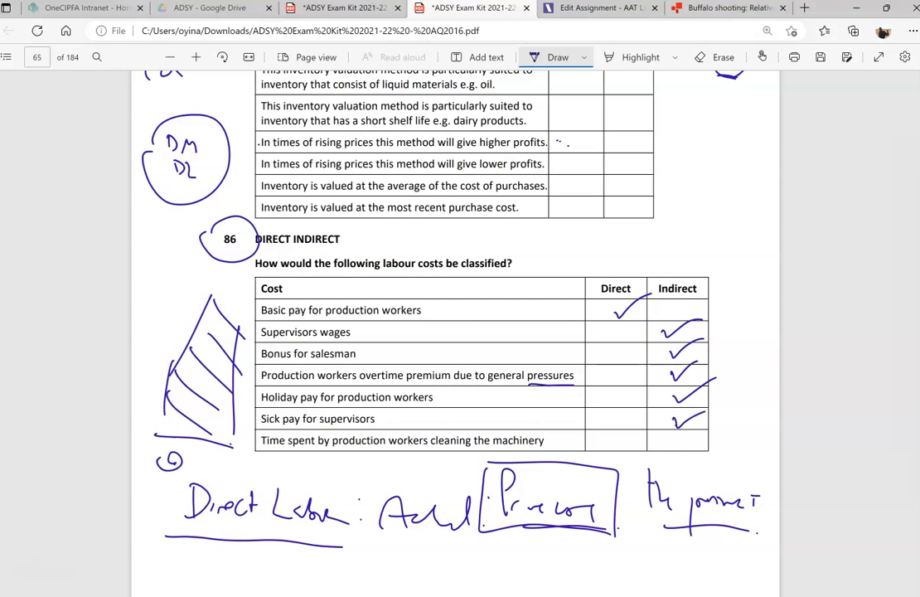
drag(448, 448, 581, 440)
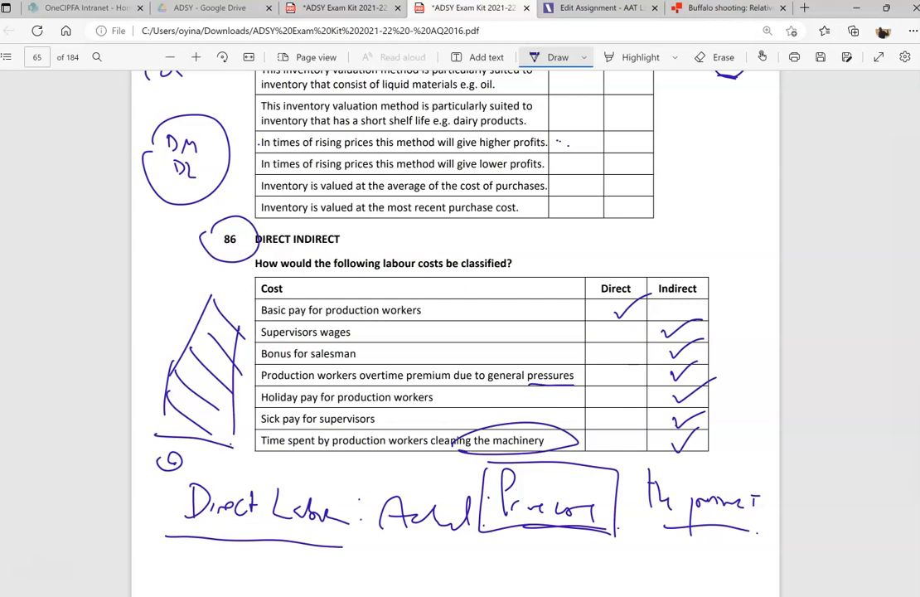
Add handwritten side notes to the right of the table with a small mark below.
drag(684, 174, 716, 179)
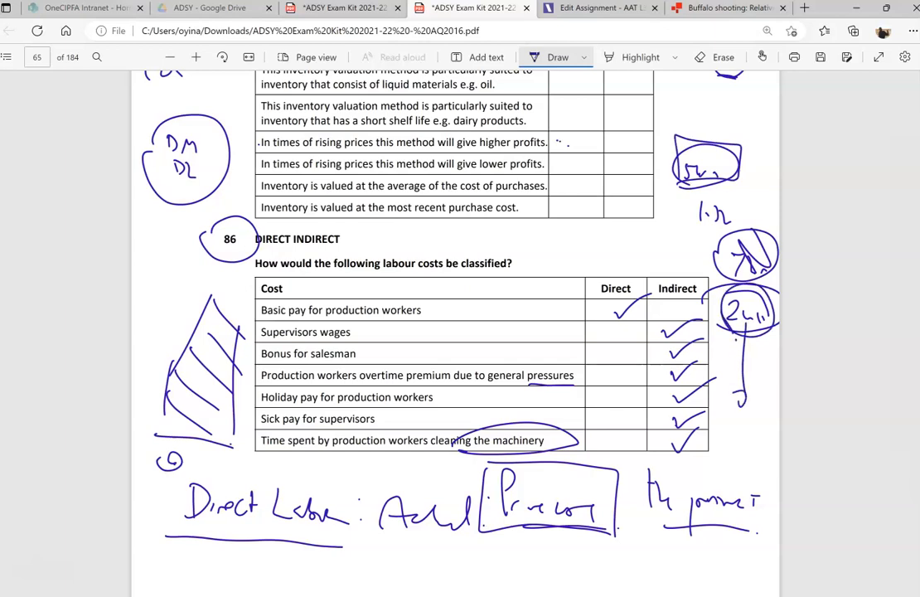
drag(743, 406, 726, 484)
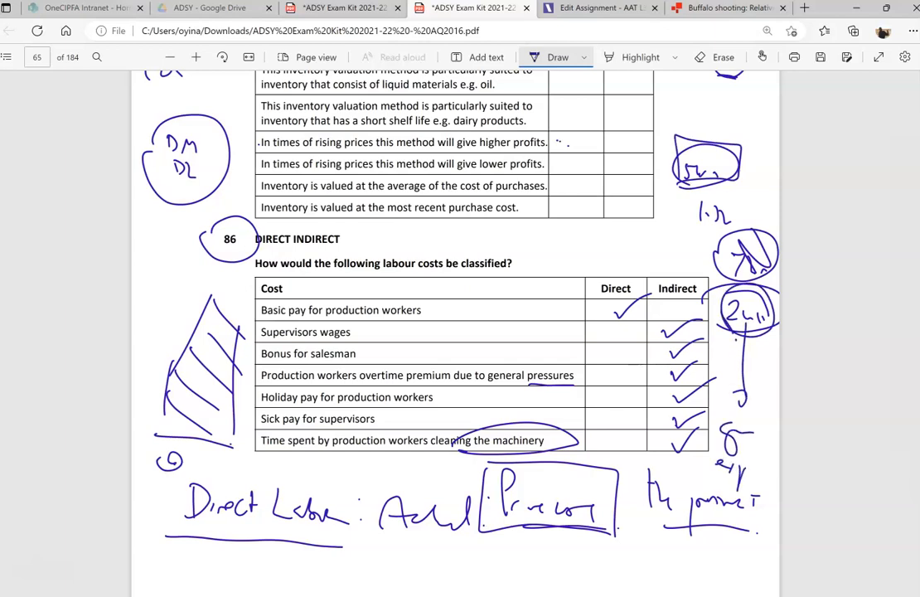